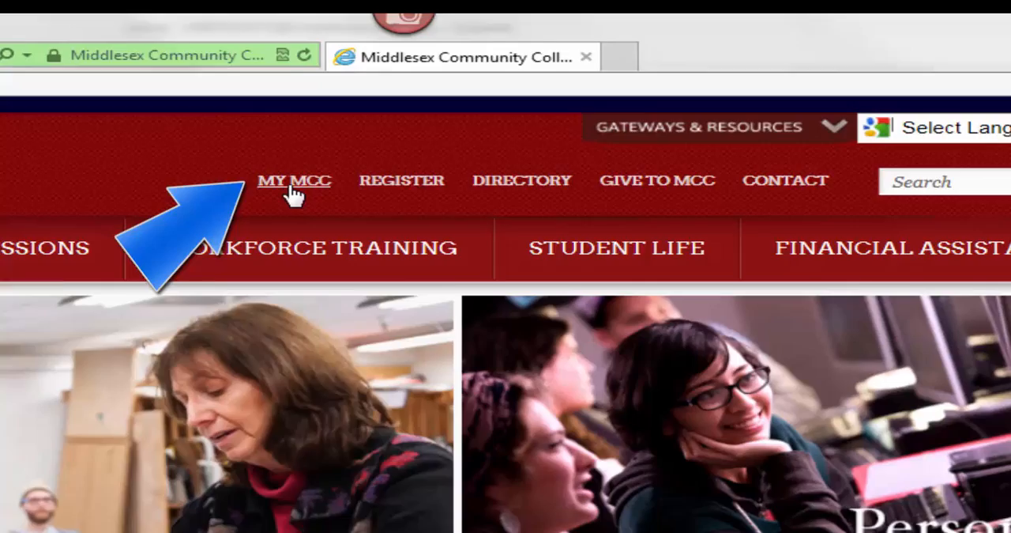
Reach the myMCC sign-in page from the college site's top navigation MY MCC link
left_click(294, 180)
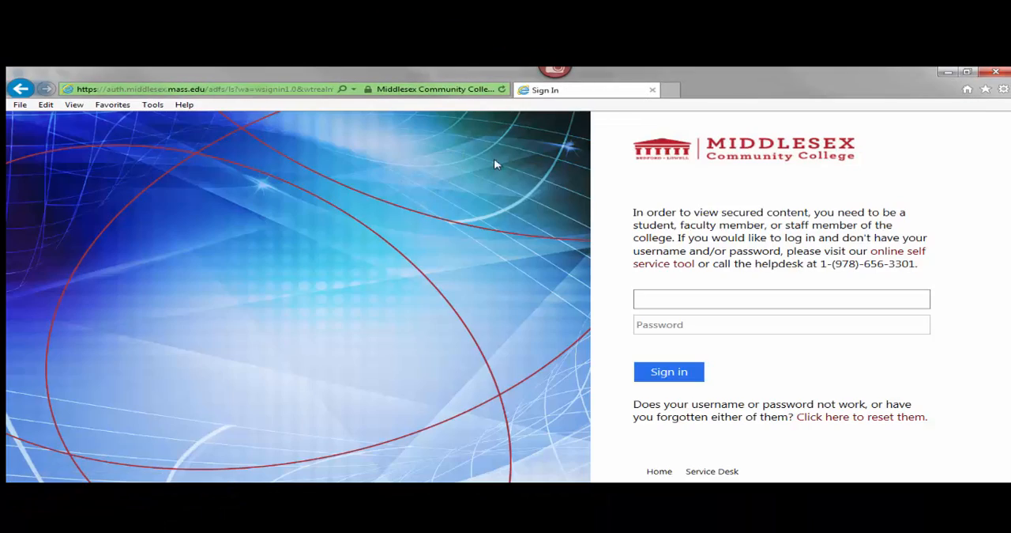
Enter the username and password and sign in to the myMCC portal
left_click(781, 298)
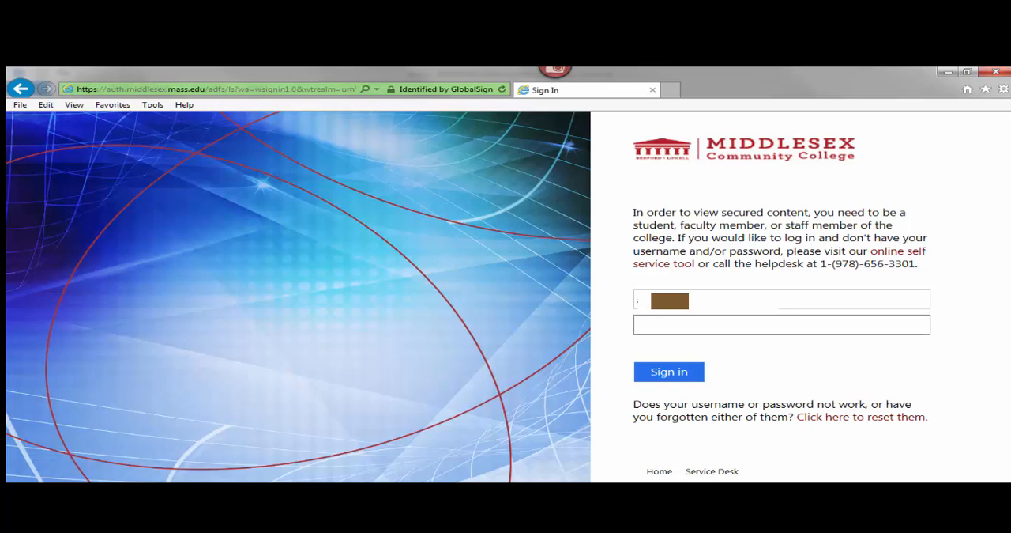
mouse_move(854, 423)
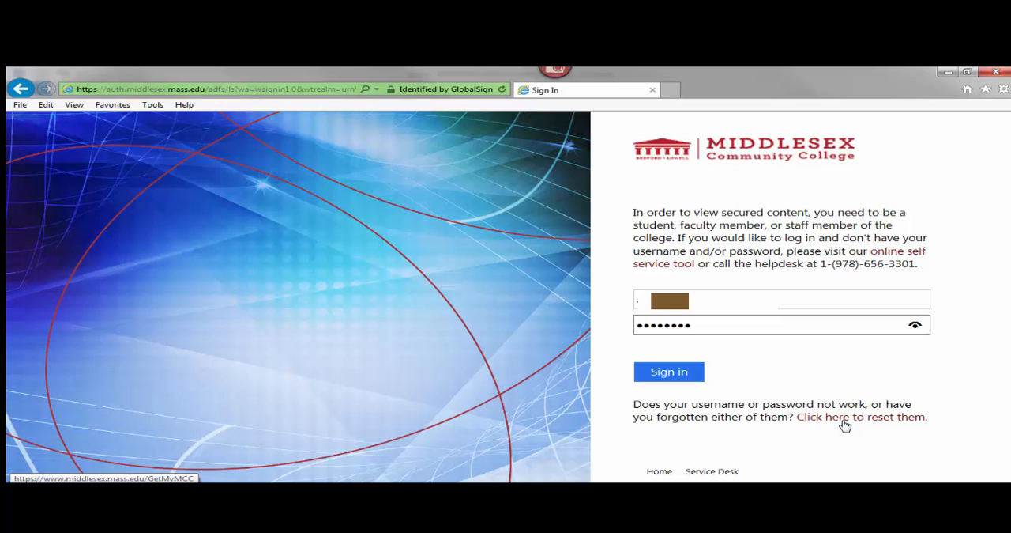
type("••")
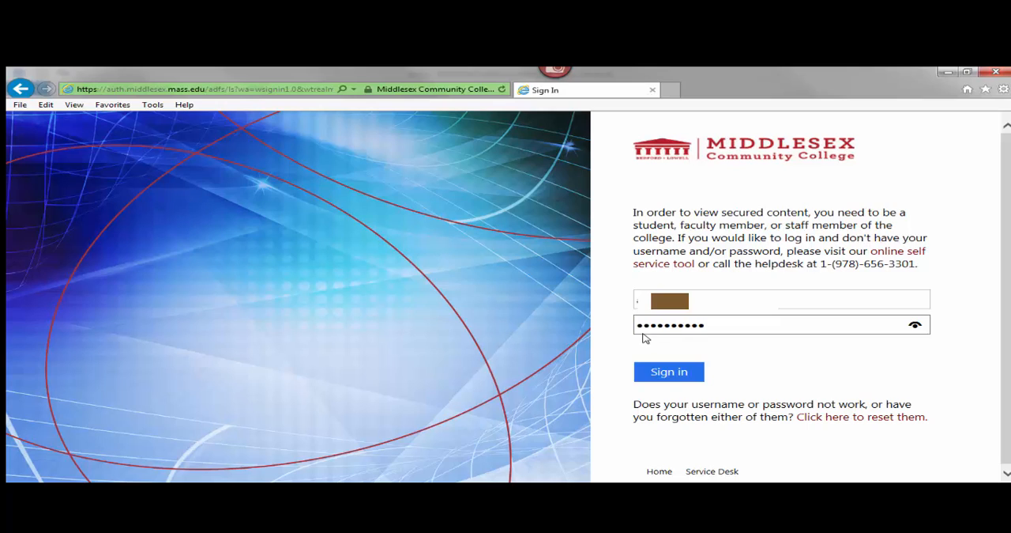
left_click(669, 372)
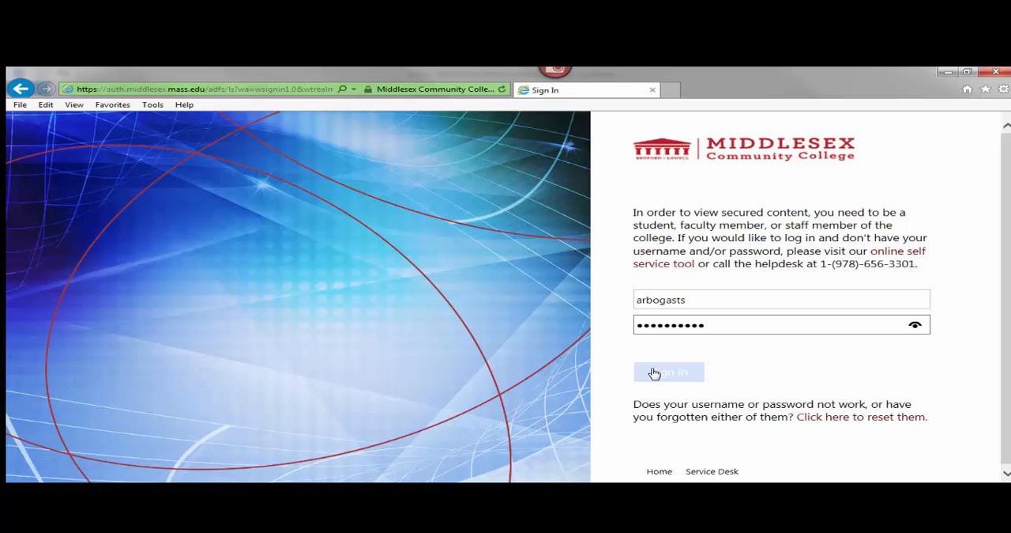
left_click(670, 373)
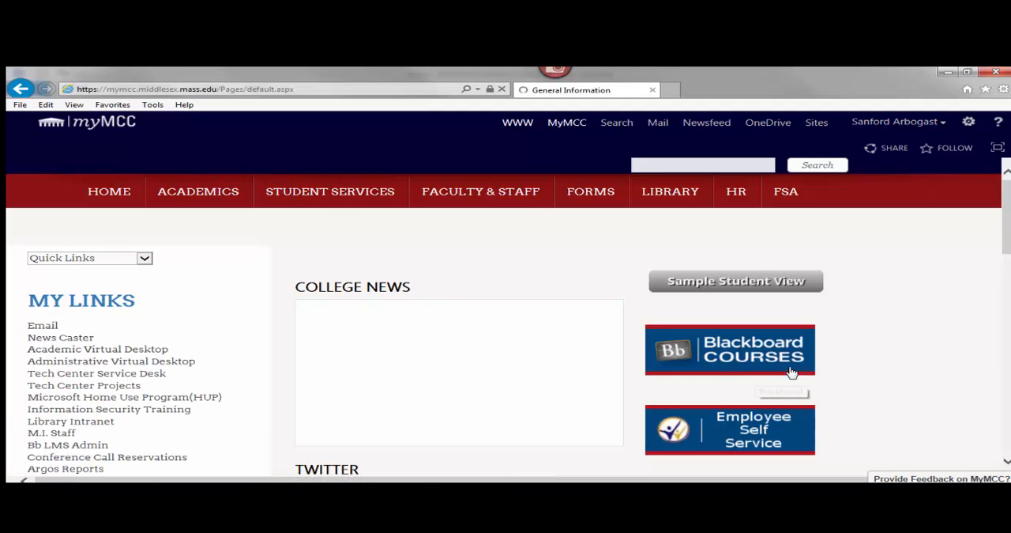
mouse_move(740, 362)
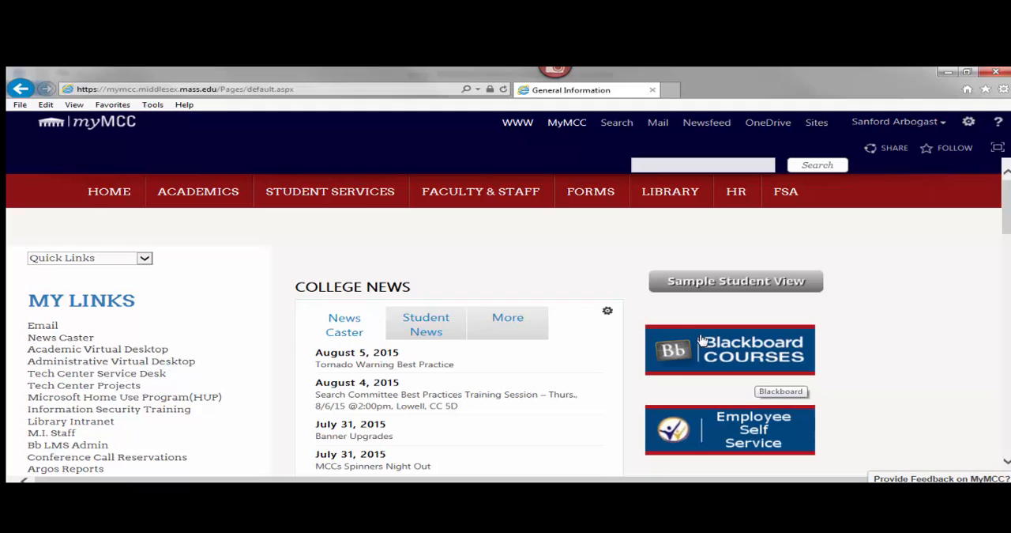
Launch Blackboard Learn via the Blackboard COURSES button on the portal home
left_click(730, 350)
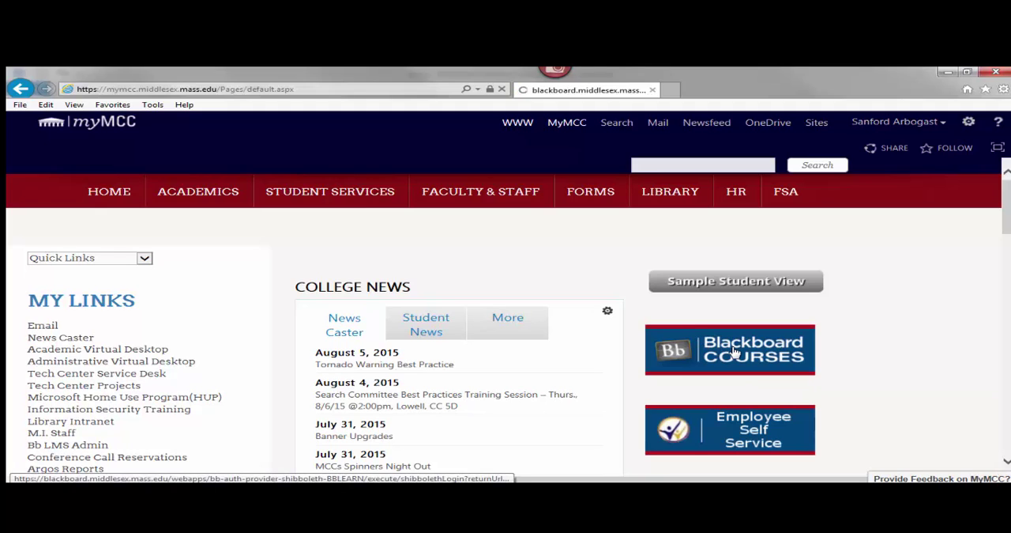
Let the My Institution page load its modules, including the My Courses list
left_click(730, 351)
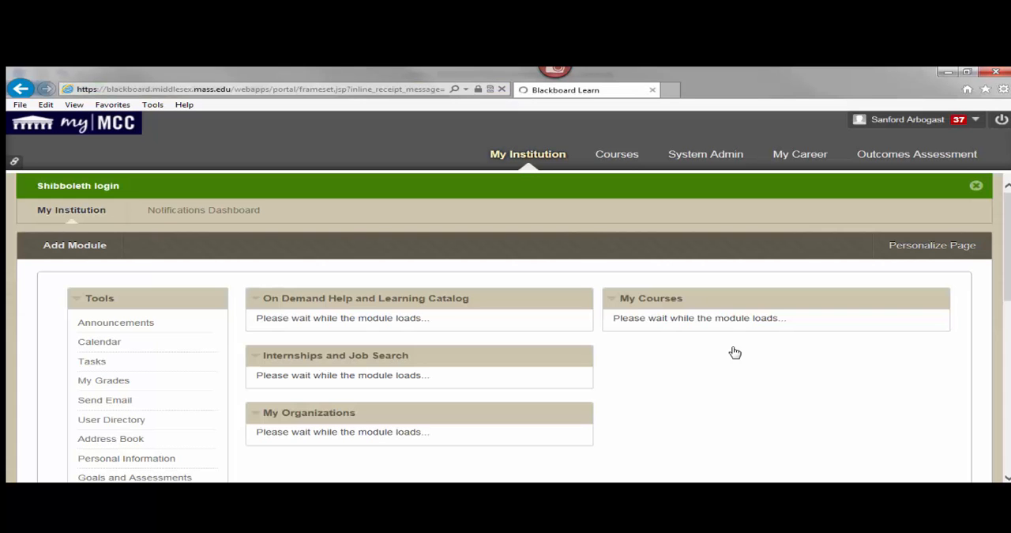
mouse_move(733, 344)
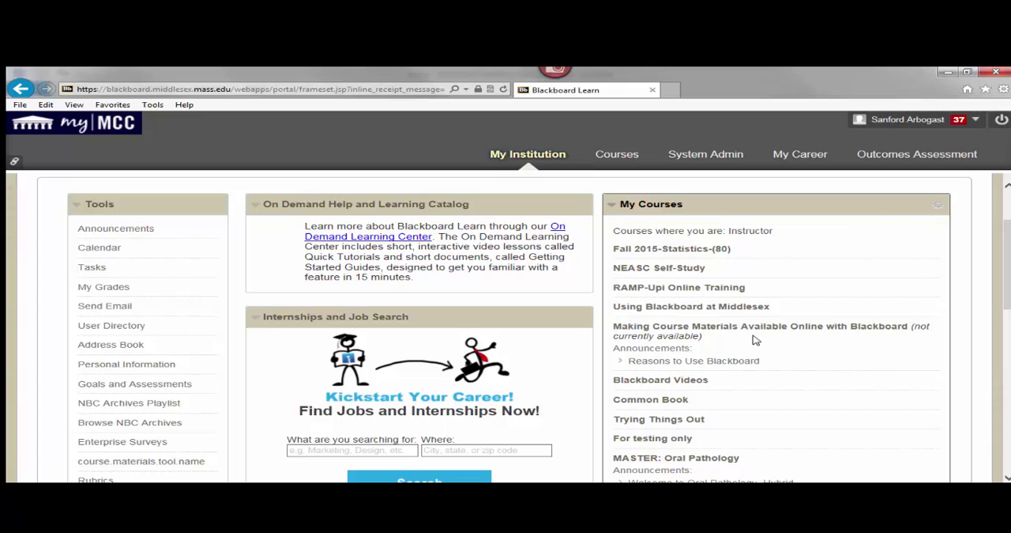
scroll("down", 3)
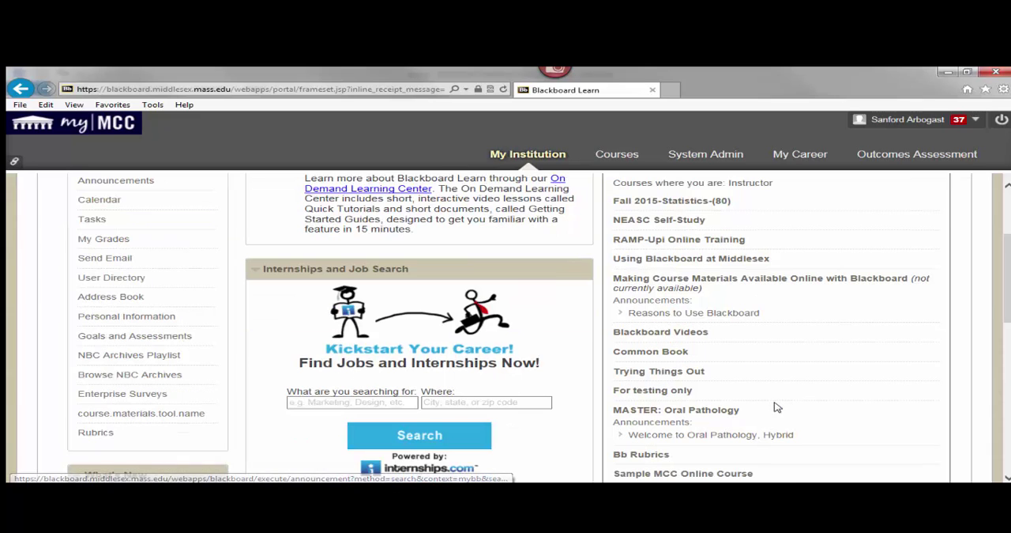
scroll("down", 3)
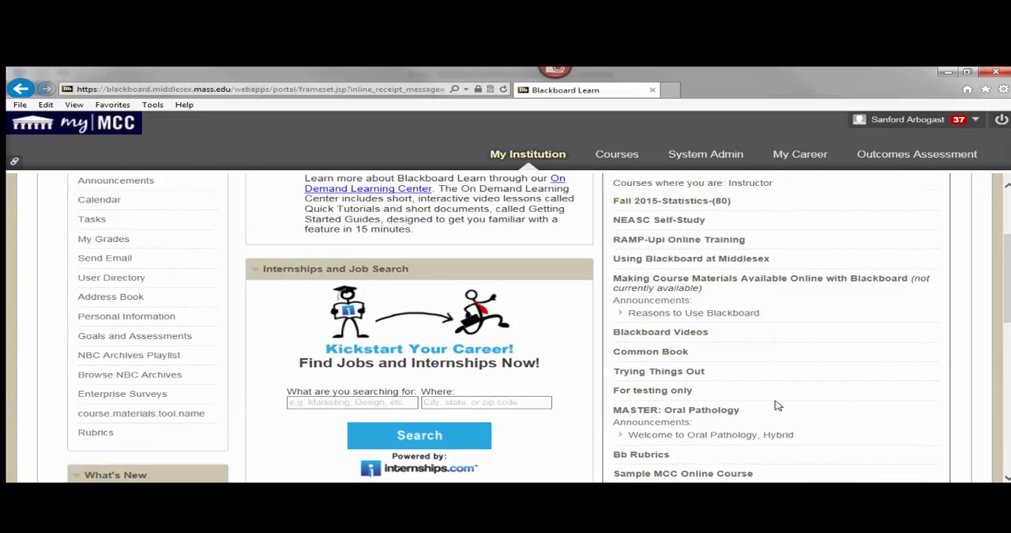
scroll("down", 3)
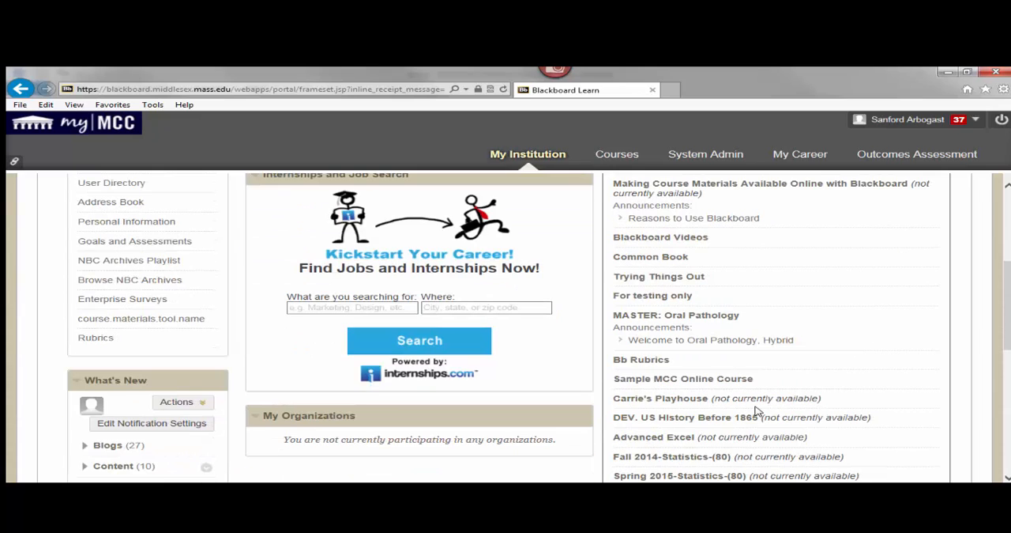
scroll("down", 3)
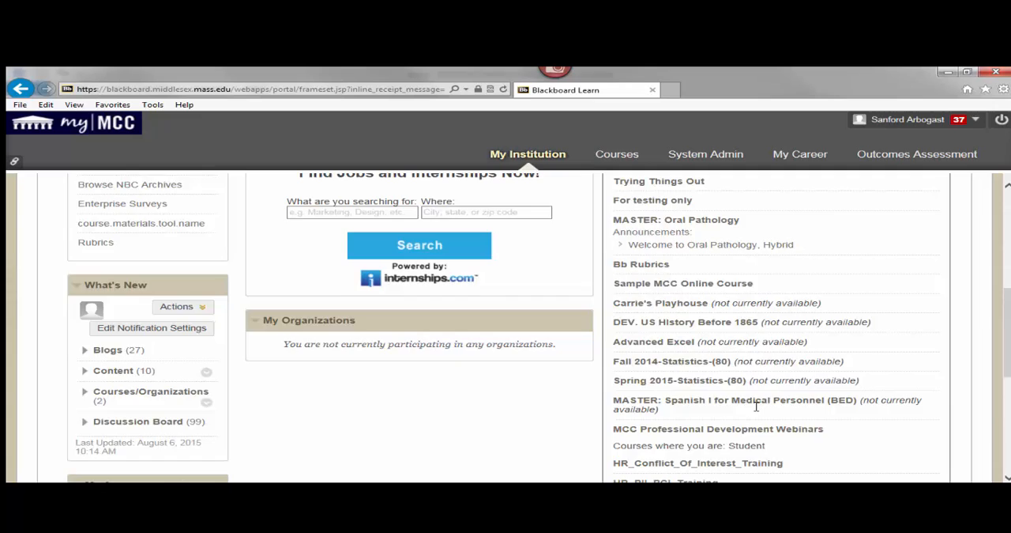
scroll("down", 3)
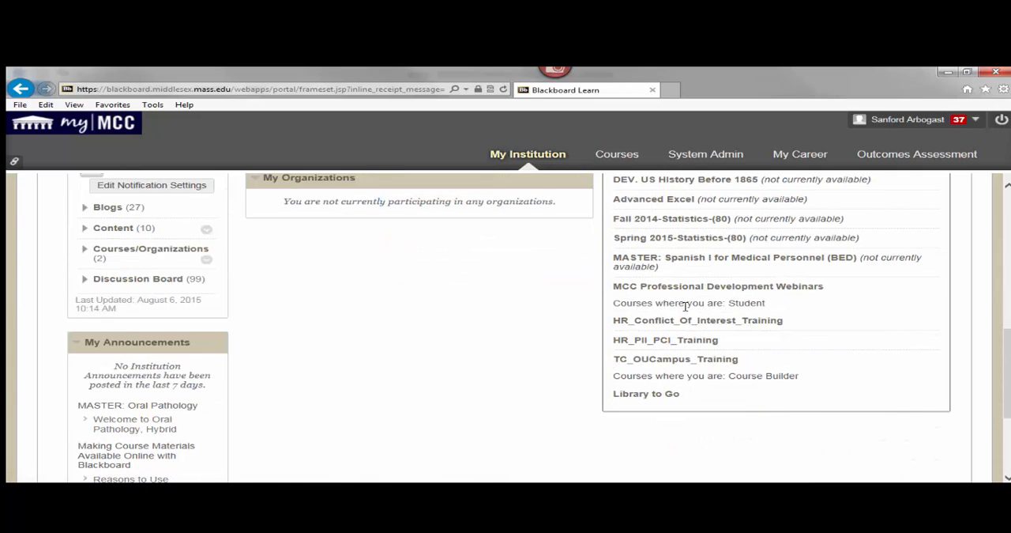
mouse_move(675, 389)
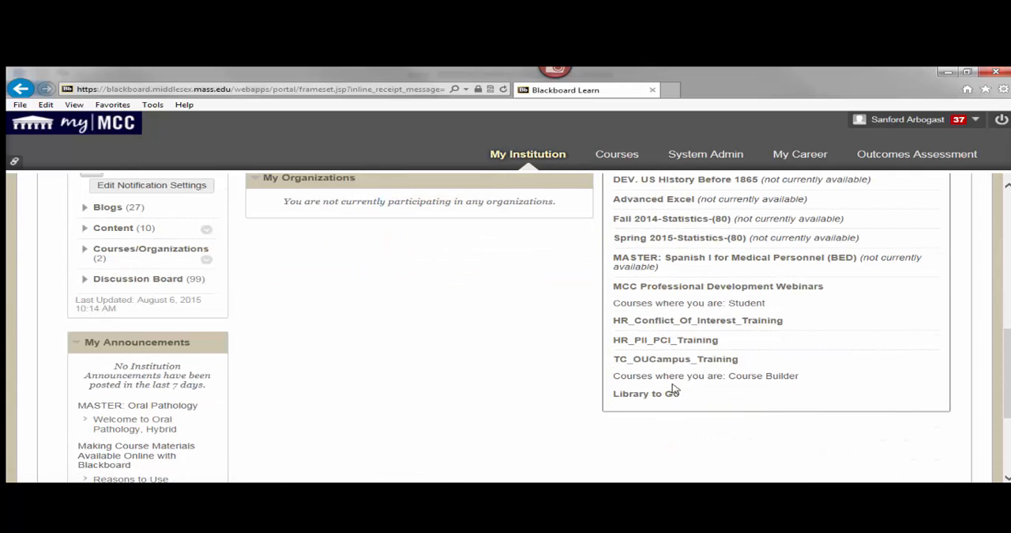